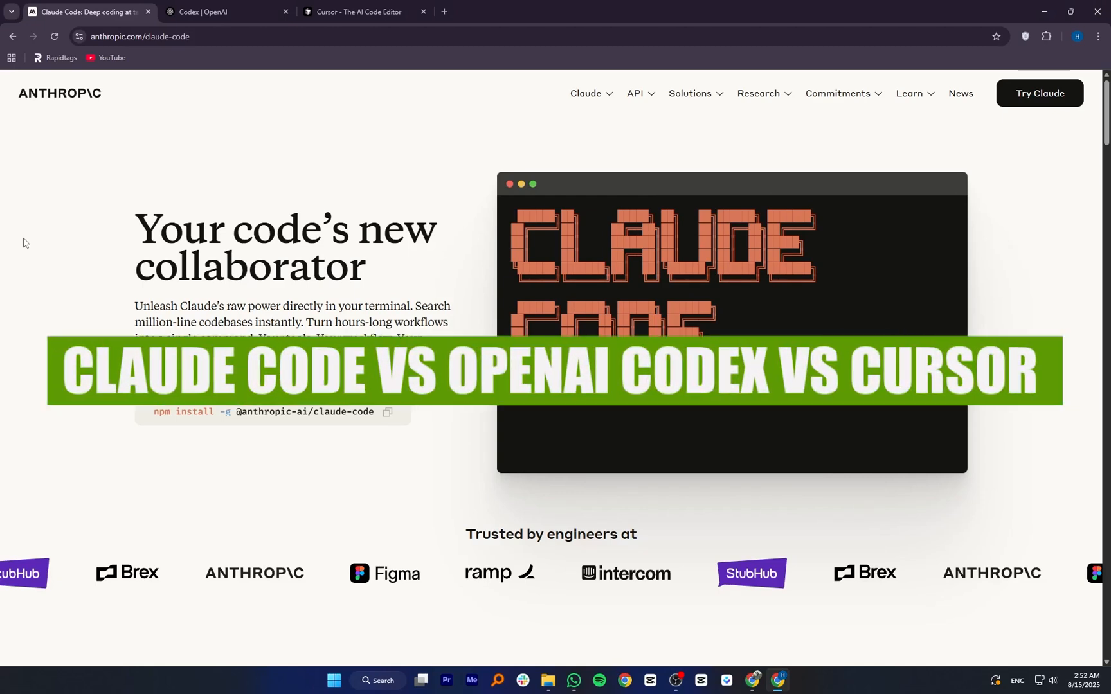
Scroll the Claude Code page through the intro video, terminal demo, features and IDE integration to the command-line tools list
{"action": "scroll", "scroll_direction": "down", "scroll_amount": 3}
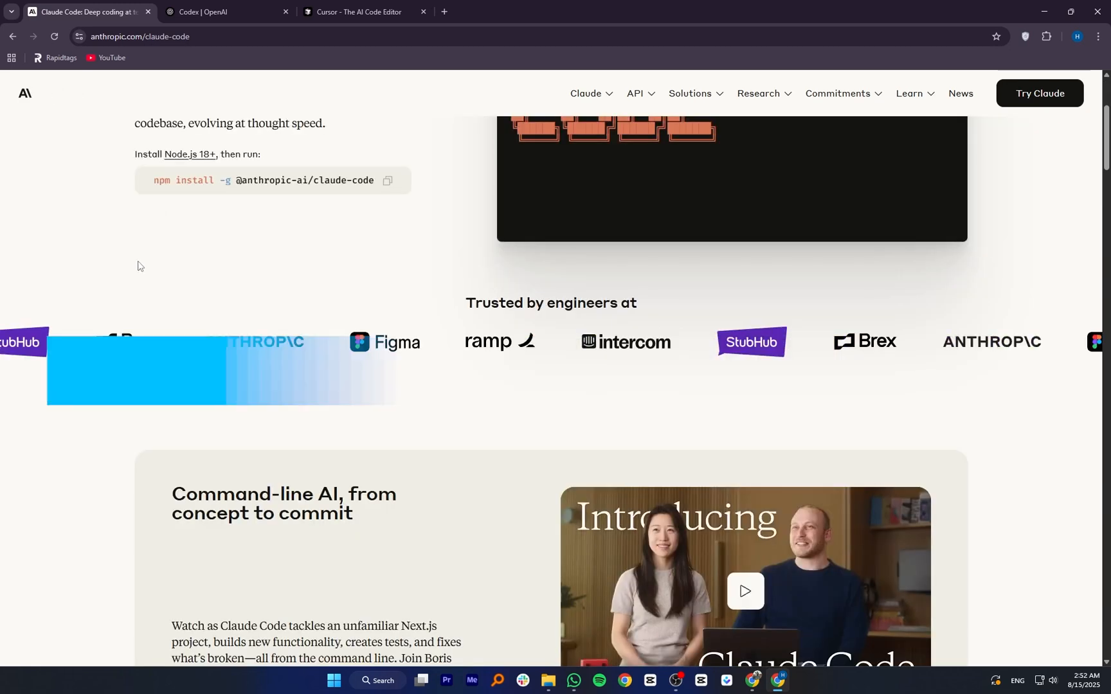
{"action": "scroll", "scroll_direction": "down", "scroll_amount": 3}
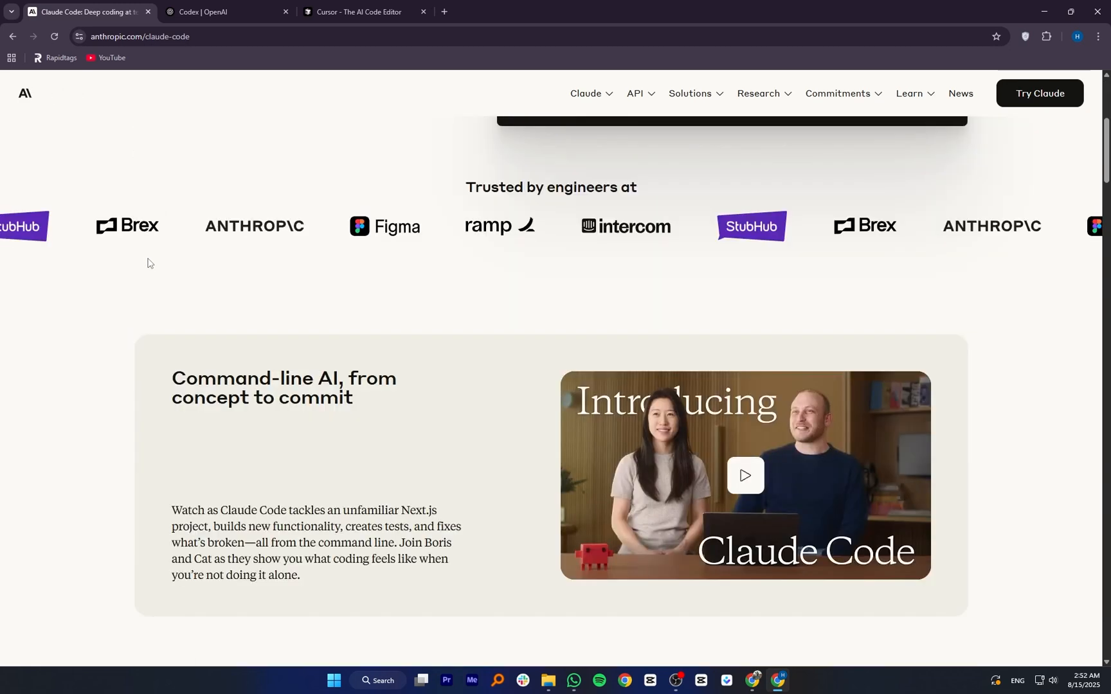
{"action": "scroll", "scroll_direction": "down", "scroll_amount": 3}
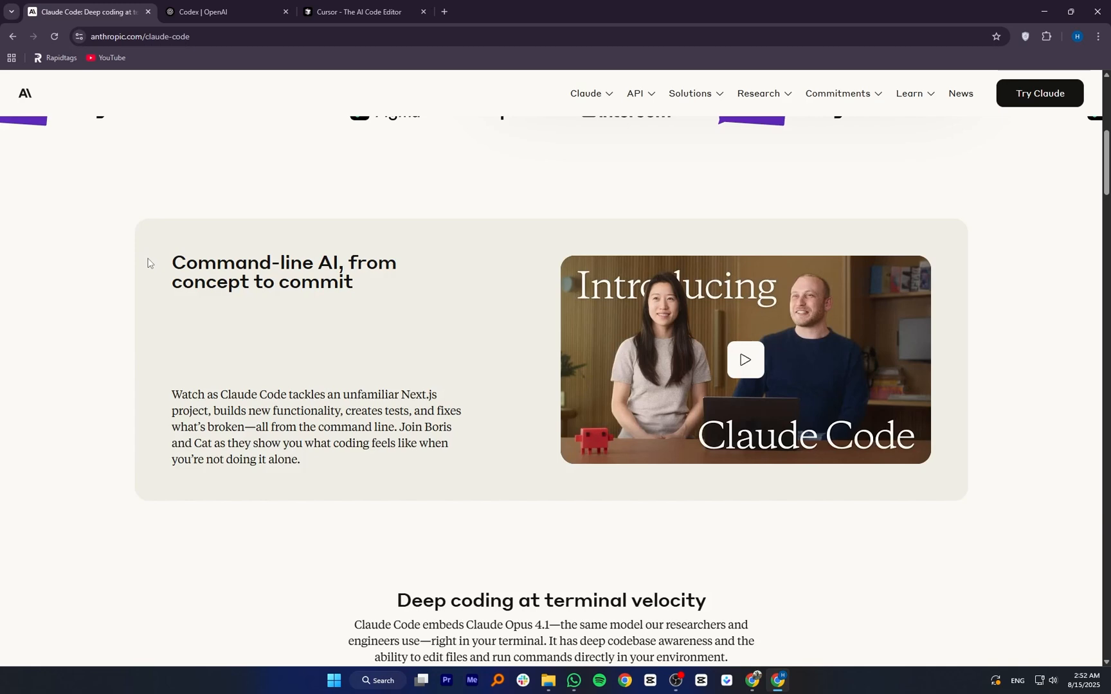
{"action": "scroll", "scroll_direction": "down", "scroll_amount": 3}
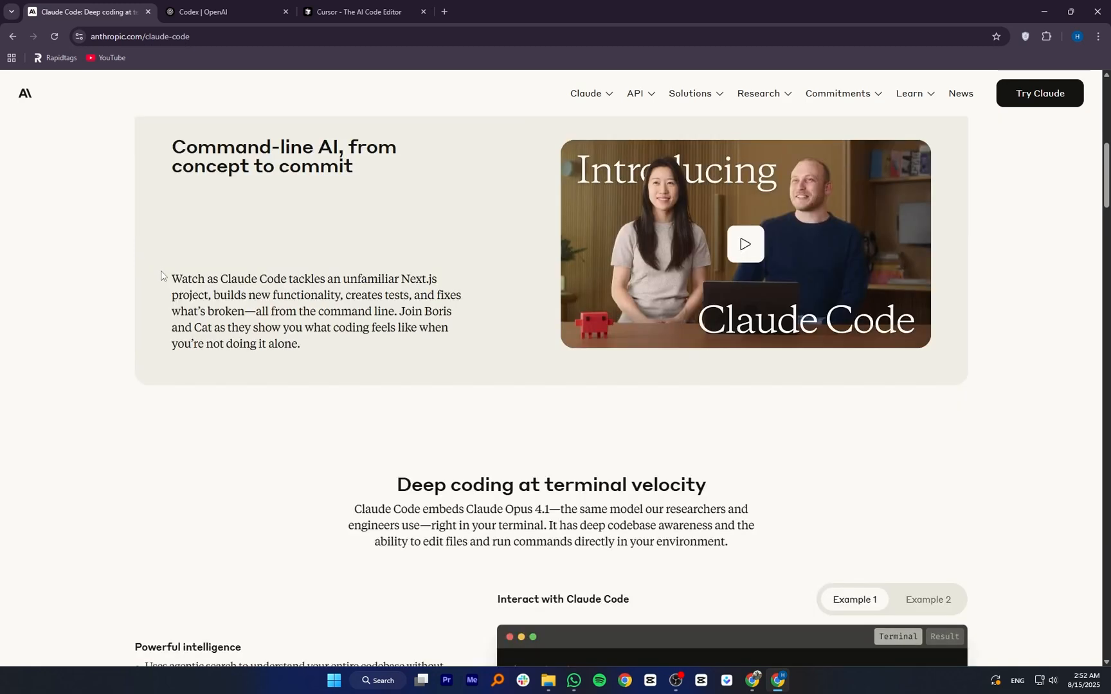
{"action": "scroll", "scroll_direction": "down", "scroll_amount": 3}
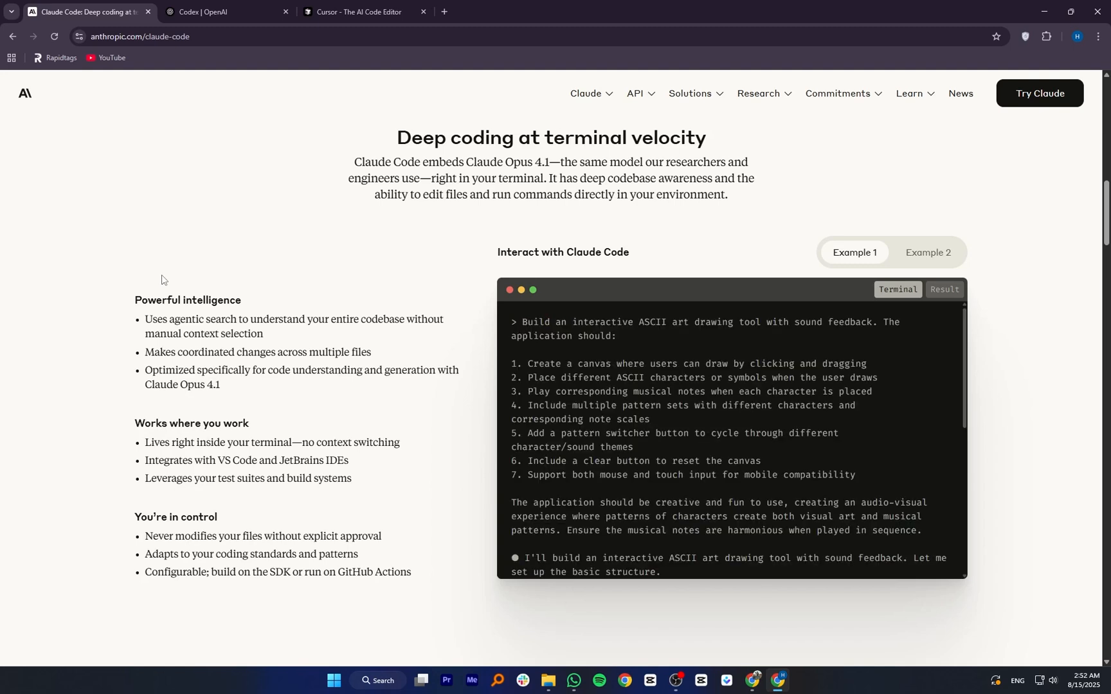
{"action": "scroll", "scroll_direction": "down", "scroll_amount": 3}
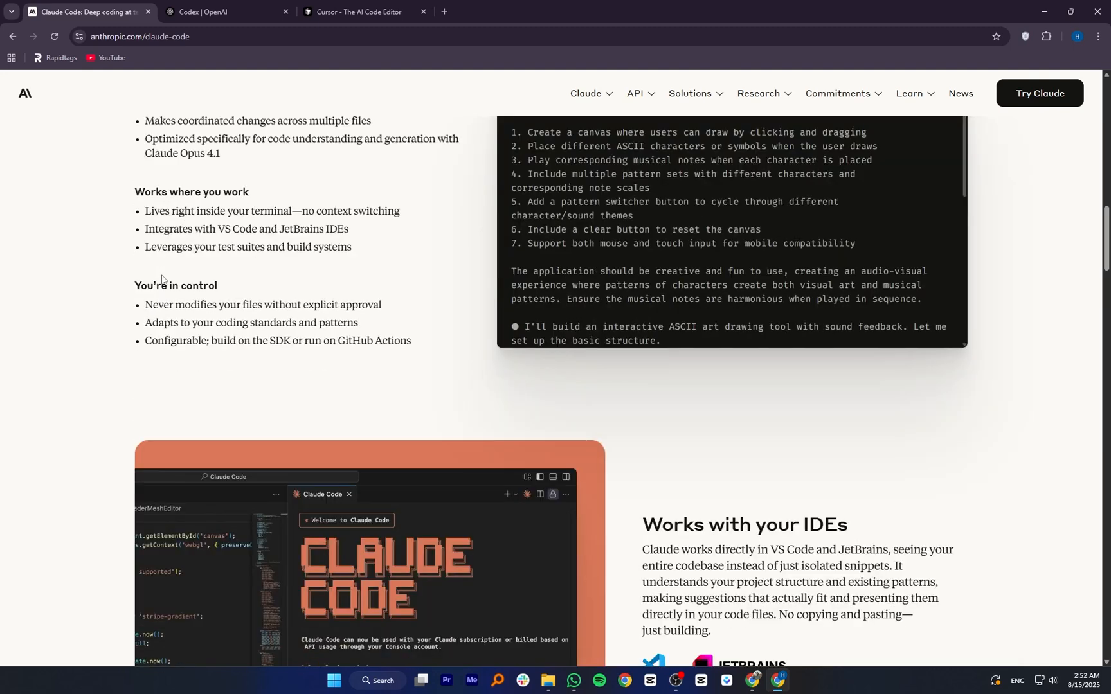
{"action": "scroll", "scroll_direction": "down", "scroll_amount": 3}
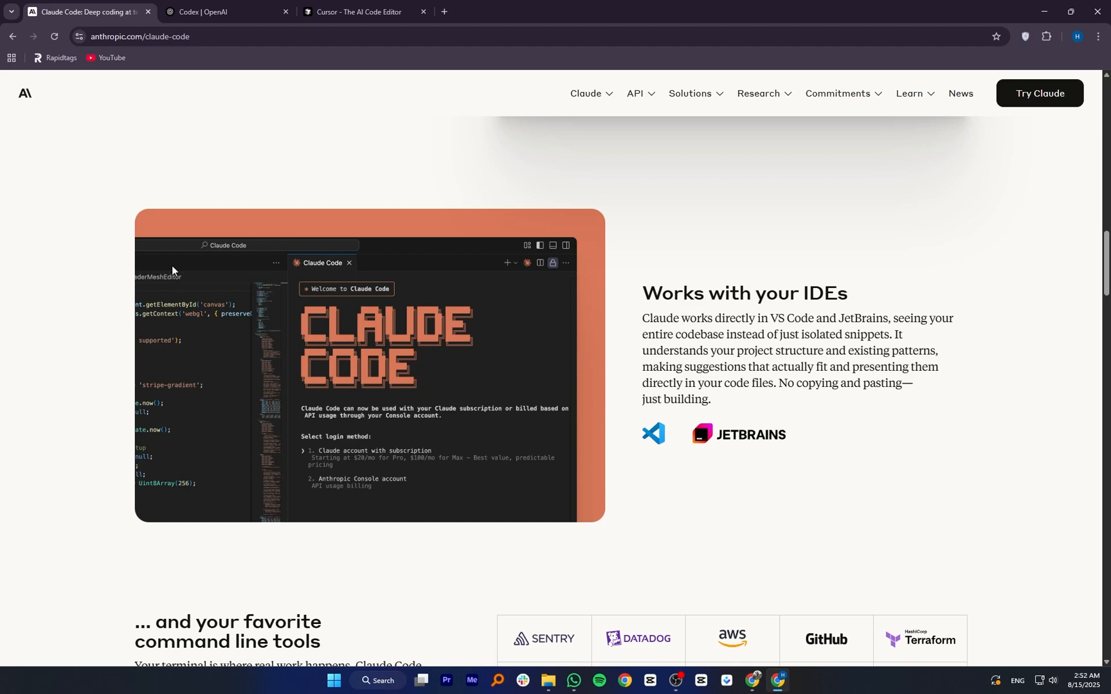
{"action": "scroll", "scroll_direction": "down", "scroll_amount": 3}
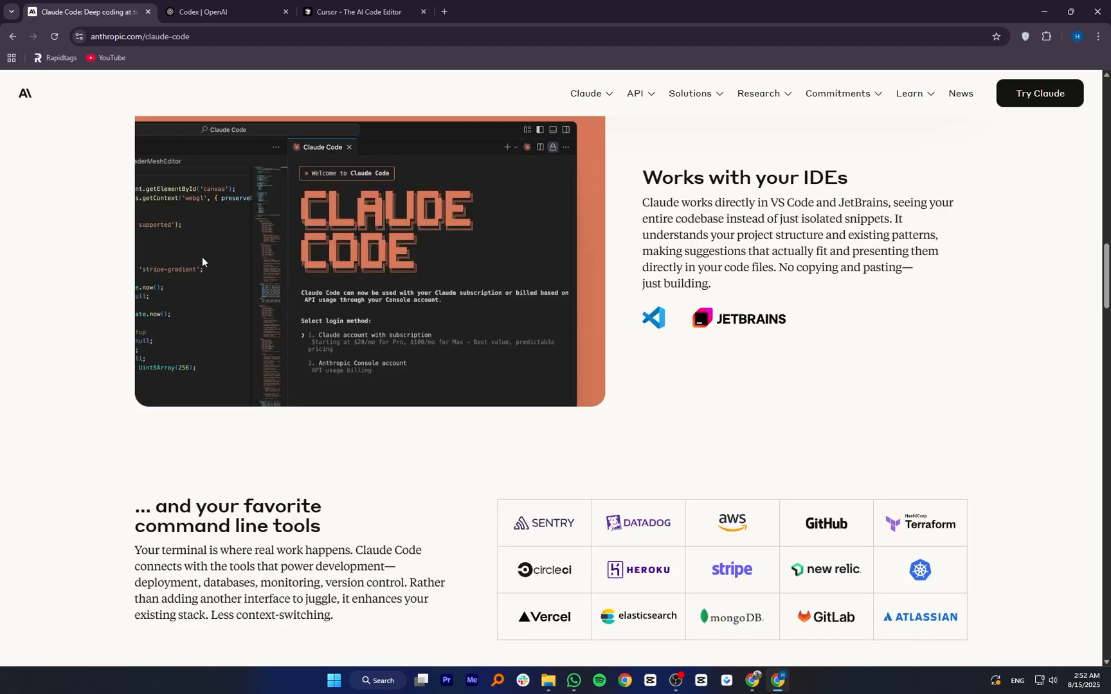
Switch to the 'Codex | OpenAI' tab and scroll down to the Codex and Codex CLI descriptions
{"action": "left_click", "coordinate": [220, 11]}
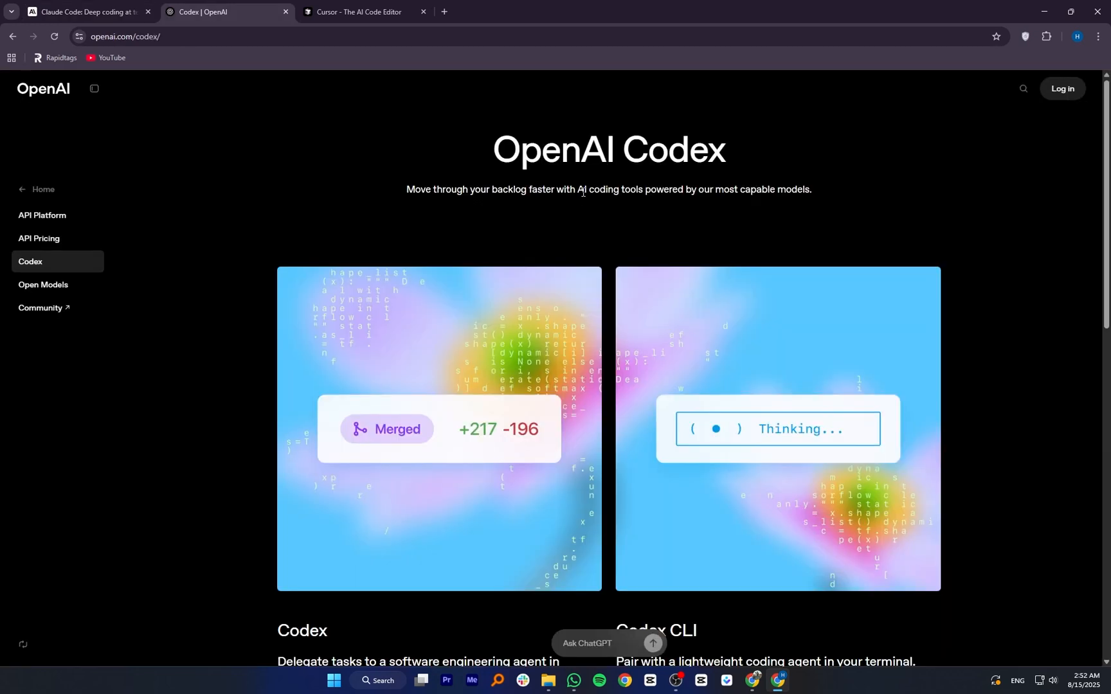
{"action": "mouse_move", "coordinate": [511, 213]}
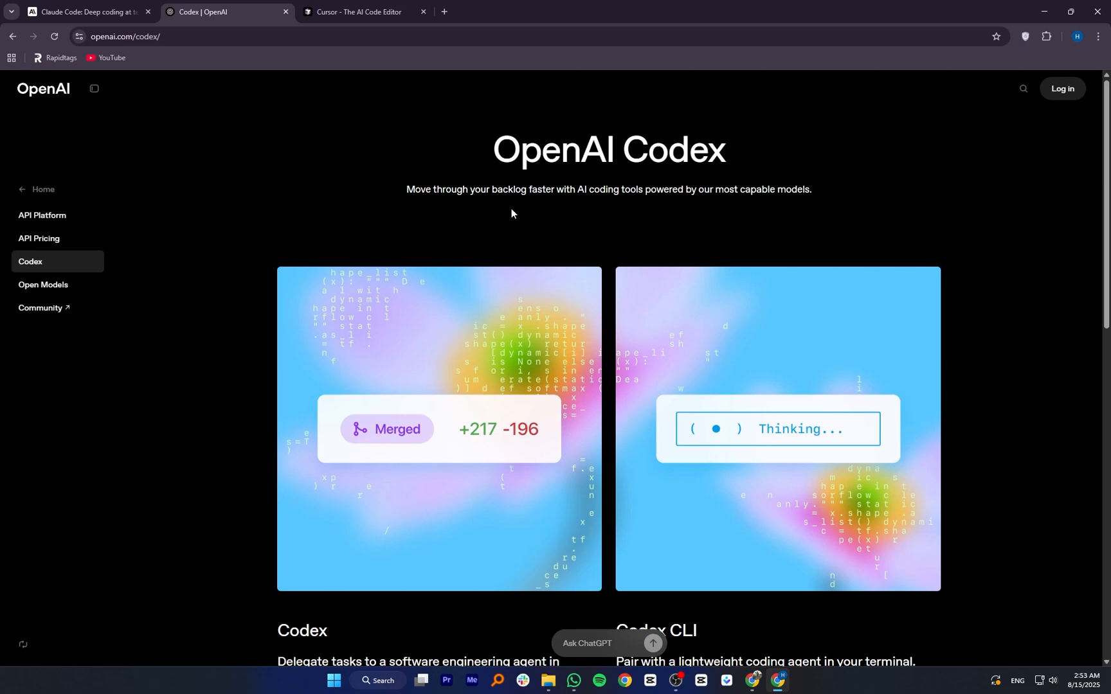
{"action": "scroll", "scroll_direction": "down", "scroll_amount": 3}
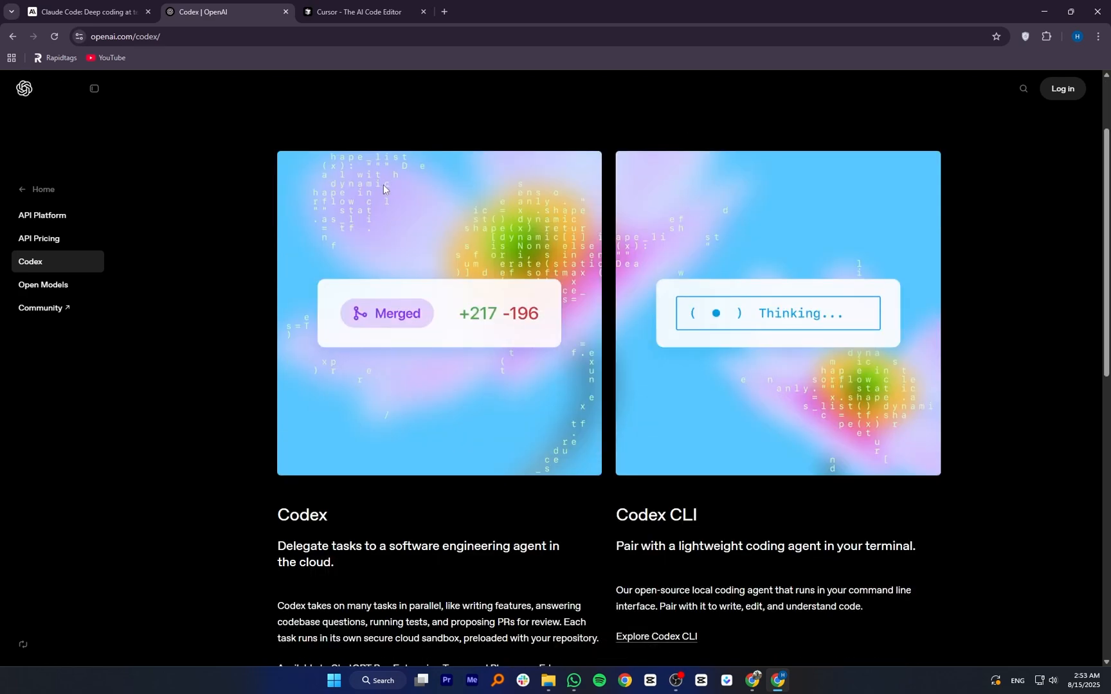
{"action": "scroll", "scroll_direction": "down", "scroll_amount": 3}
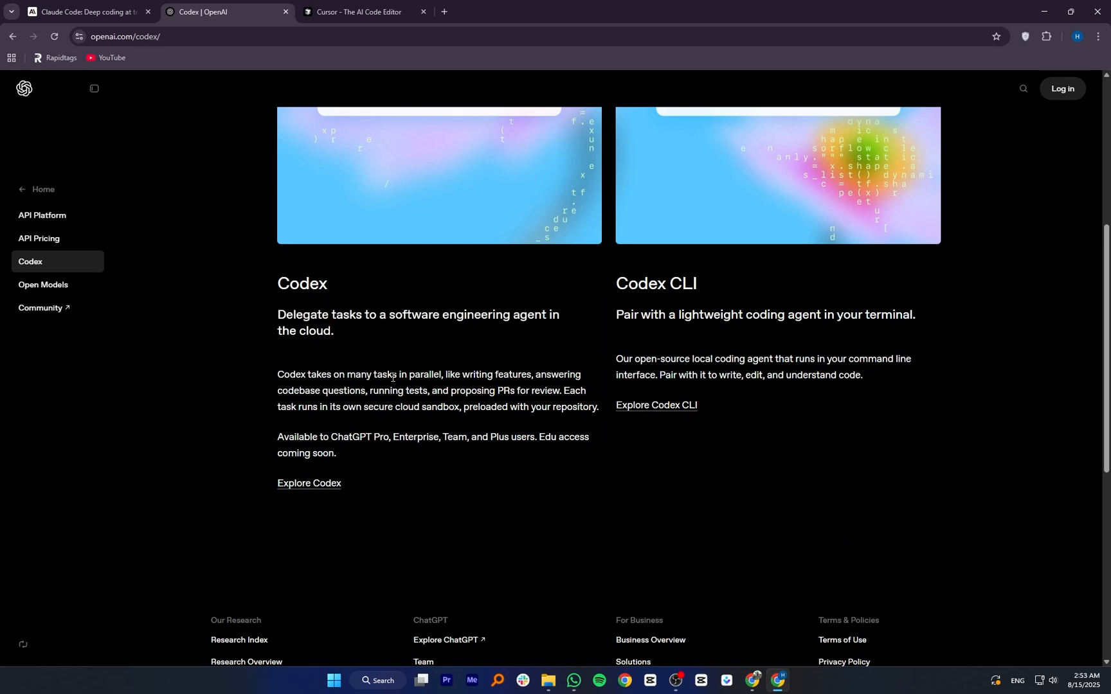
Open the Codex research preview on chatgpt.com via 'Explore Codex' and scroll past its demo panel
{"action": "left_click", "coordinate": [308, 483]}
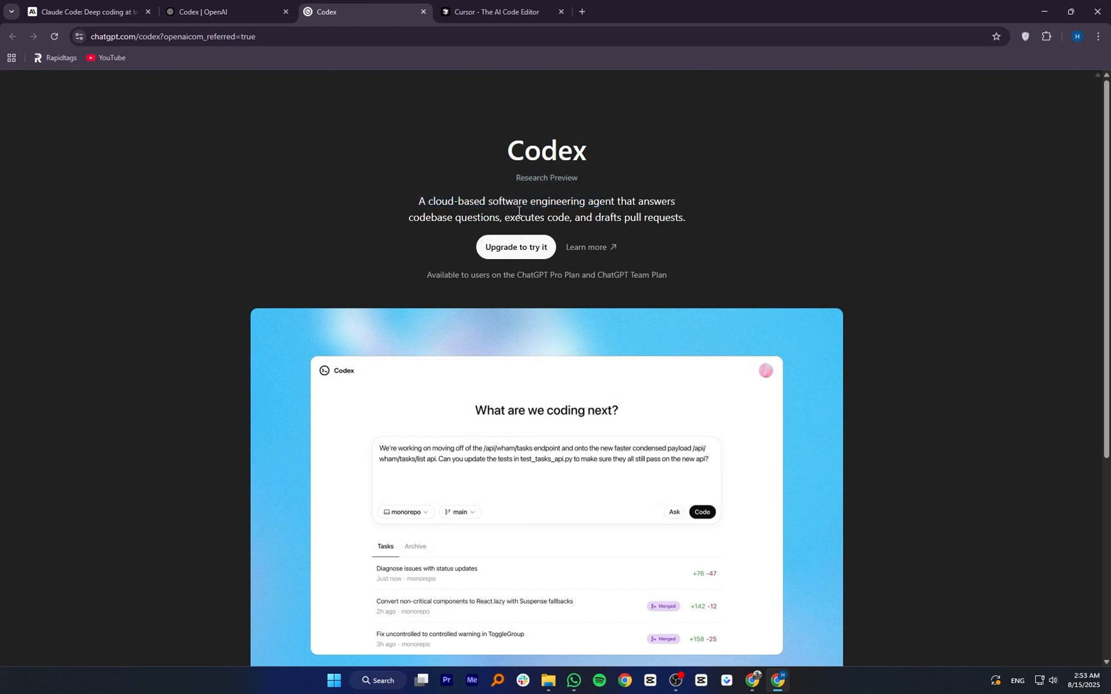
{"action": "scroll", "scroll_direction": "down", "scroll_amount": 3}
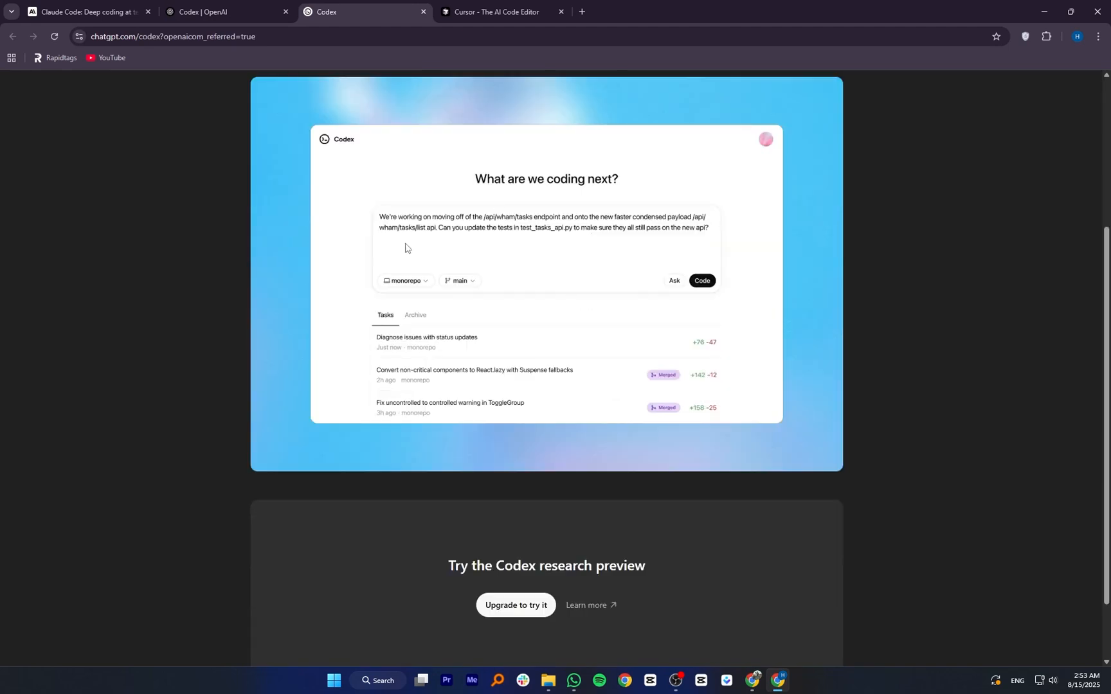
{"action": "mouse_move", "coordinate": [530, 256]}
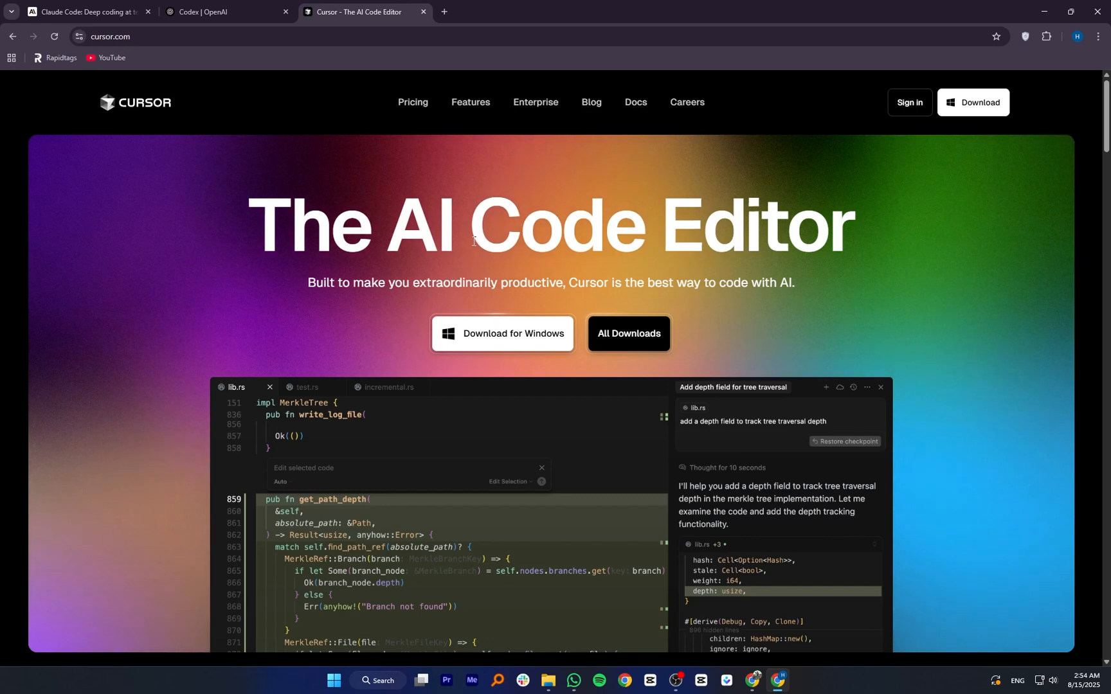
Scroll the Cursor homepage past Tab, Knows your codebase and Edit in natural language to the Build software faster feature cards
{"action": "scroll", "scroll_direction": "down", "scroll_amount": 3}
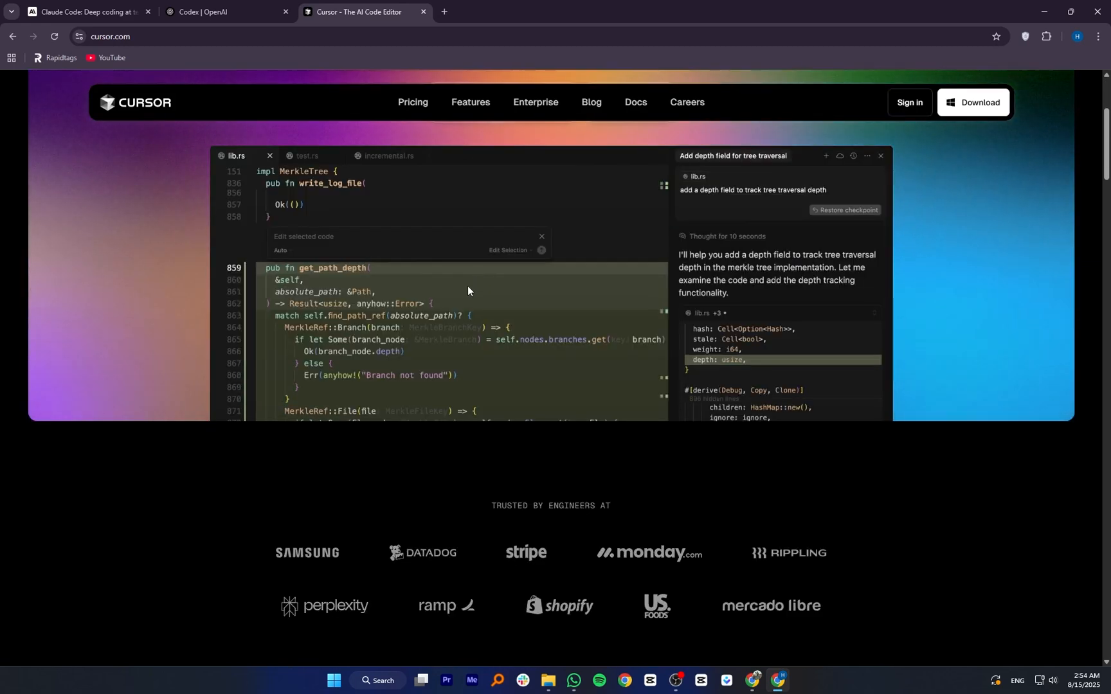
{"action": "scroll", "scroll_direction": "down", "scroll_amount": 3}
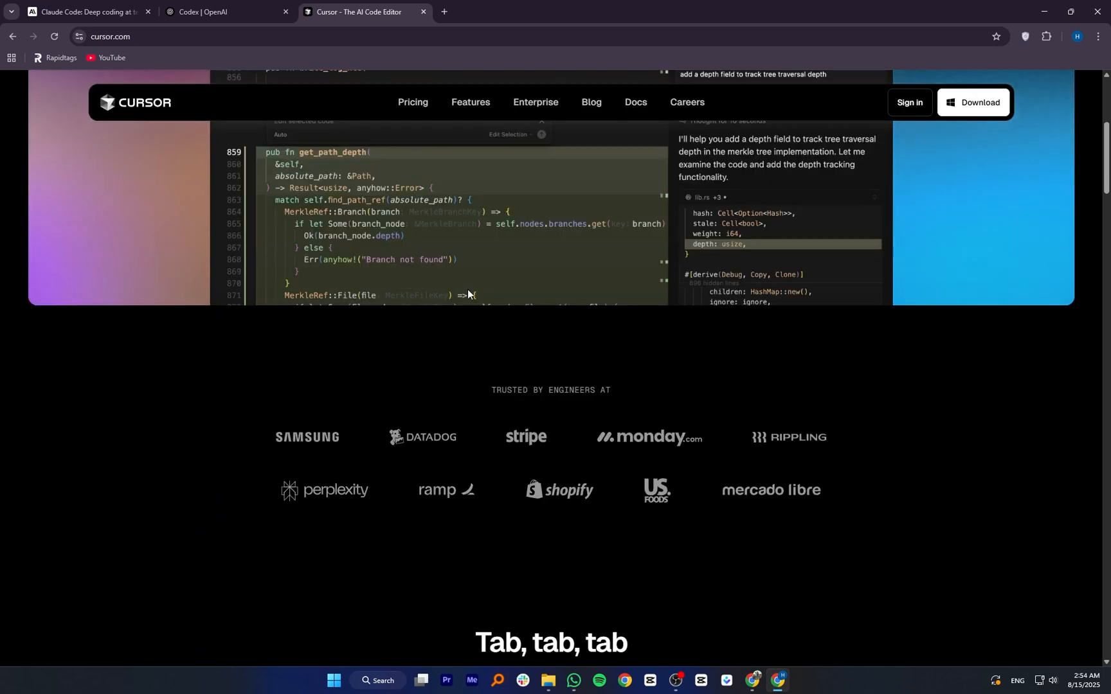
{"action": "scroll", "scroll_direction": "down", "scroll_amount": 3}
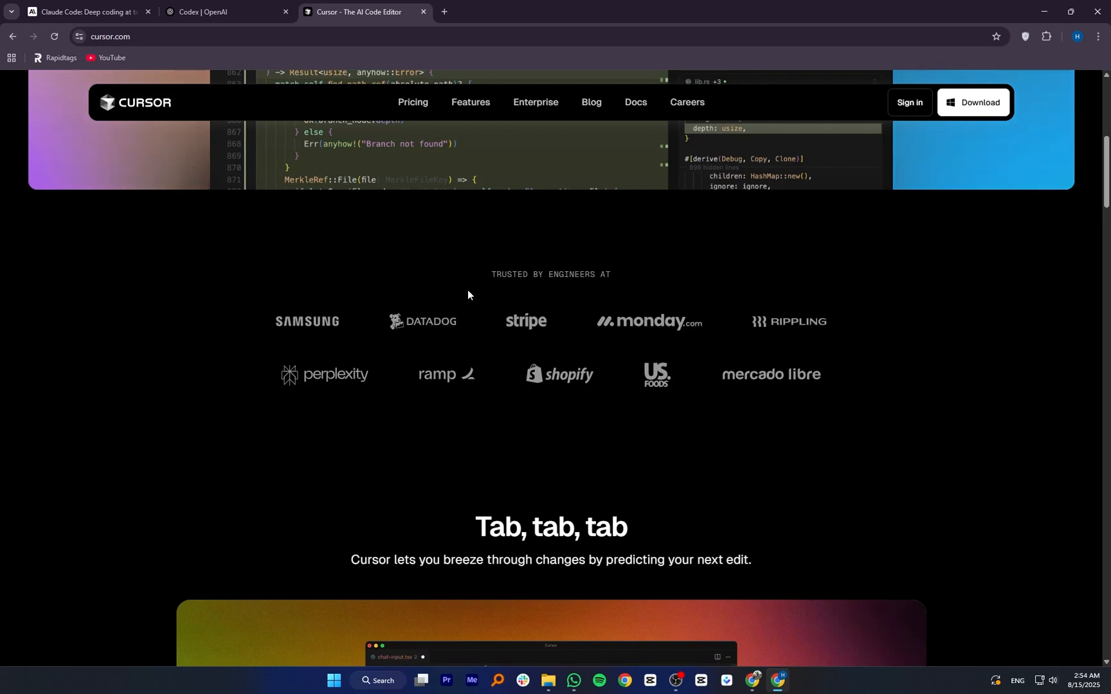
{"action": "scroll", "scroll_direction": "down", "scroll_amount": 3}
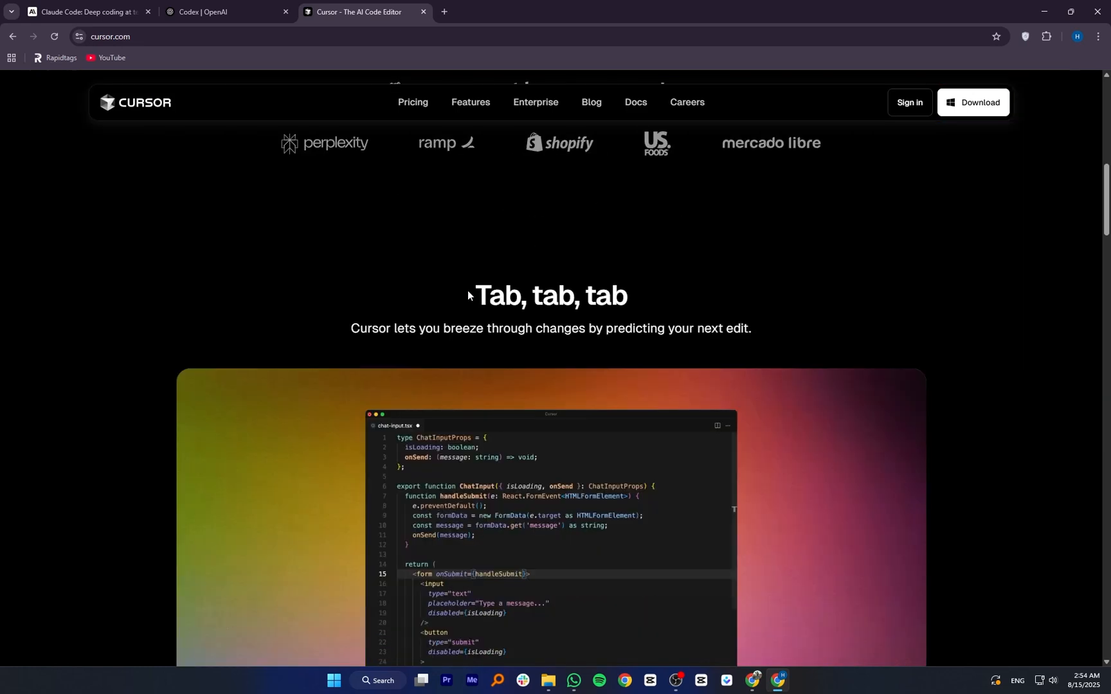
{"action": "scroll", "scroll_direction": "down", "scroll_amount": 3}
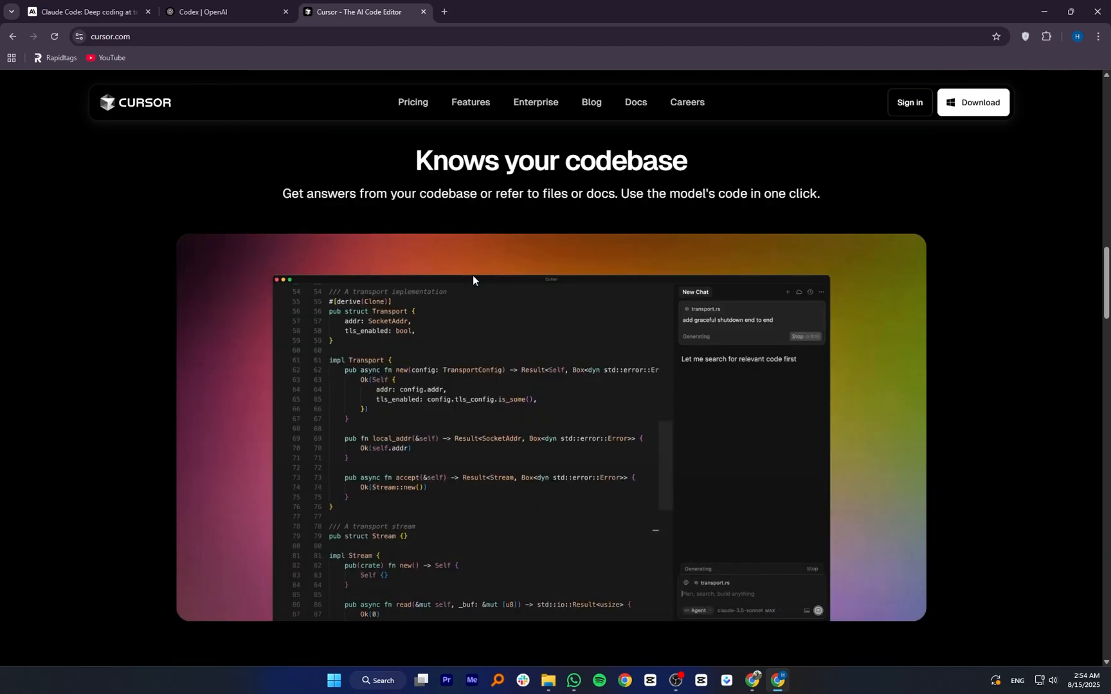
{"action": "scroll", "scroll_direction": "down", "scroll_amount": 3}
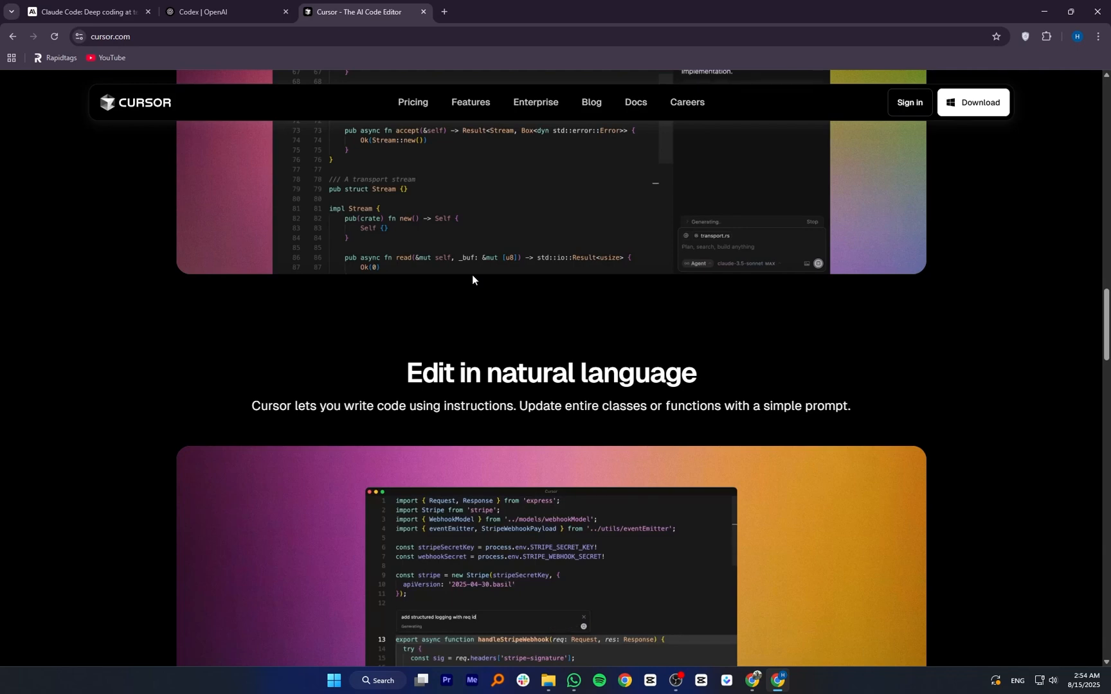
{"action": "scroll", "scroll_direction": "down", "scroll_amount": 3}
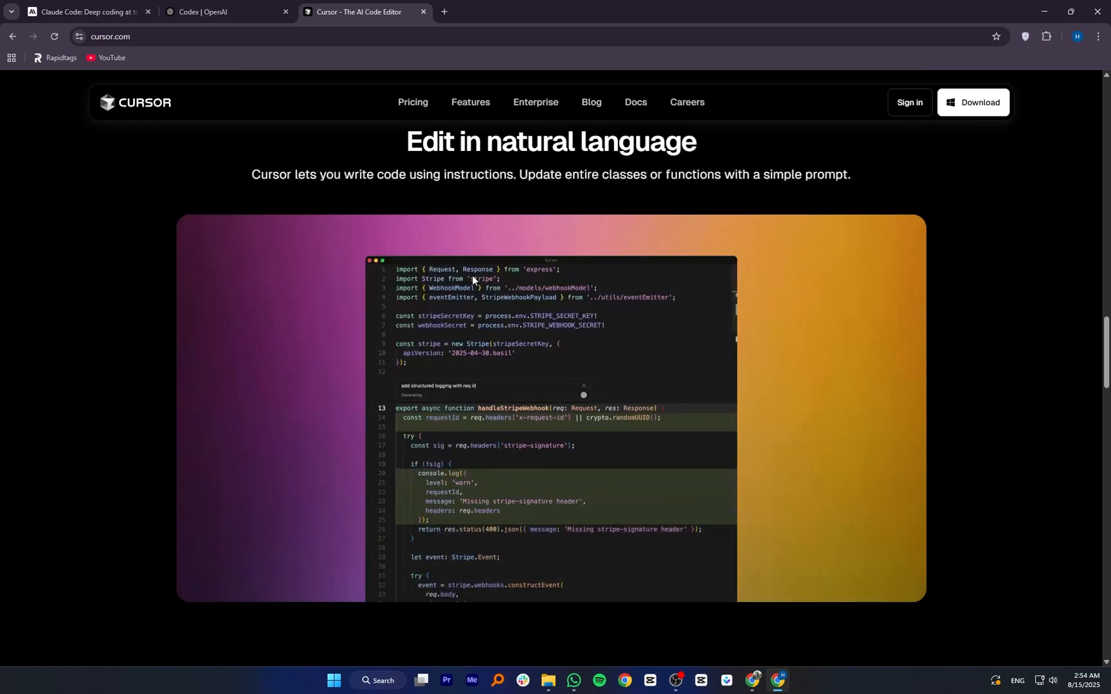
{"action": "scroll", "scroll_direction": "down", "scroll_amount": 3}
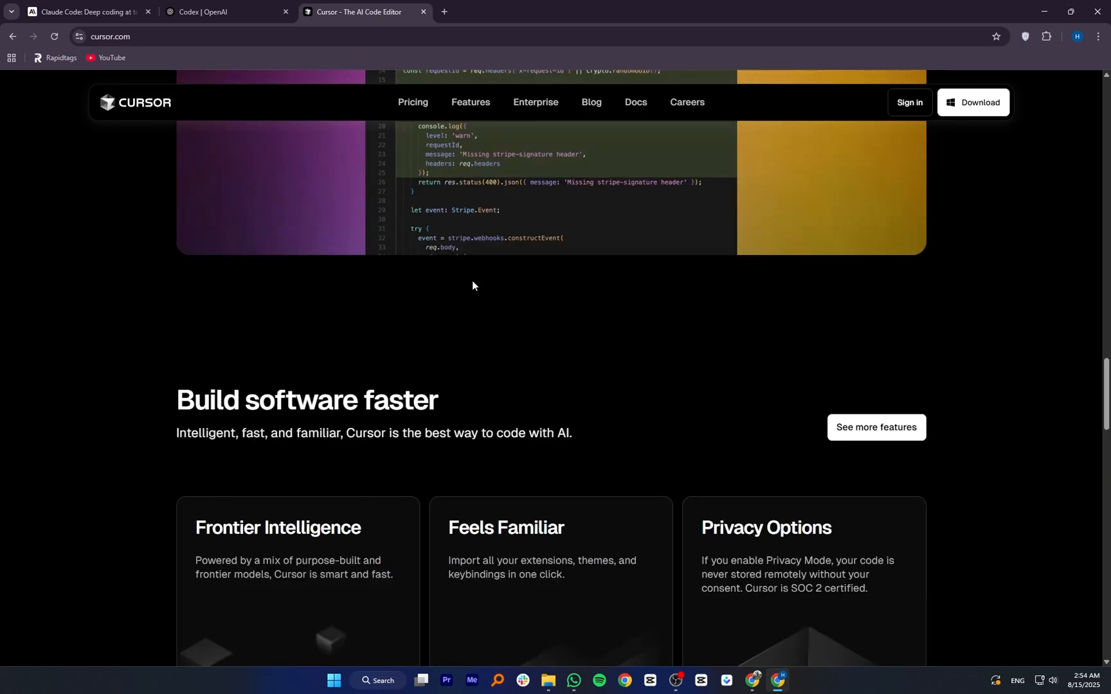
{"action": "scroll", "scroll_direction": "down", "scroll_amount": 3}
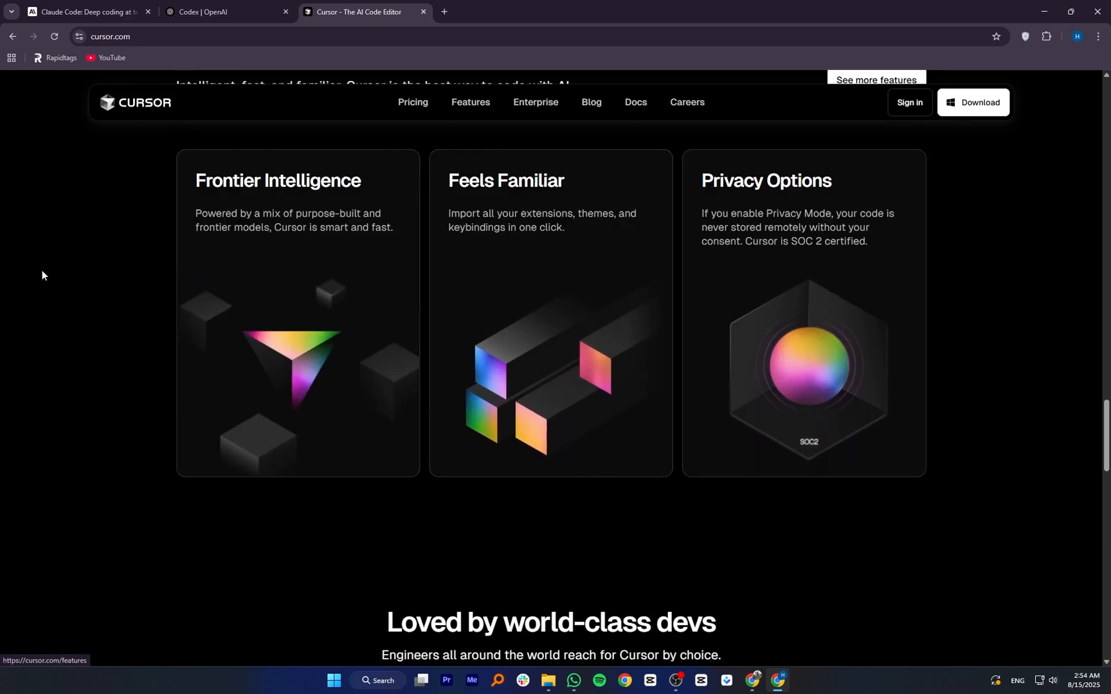